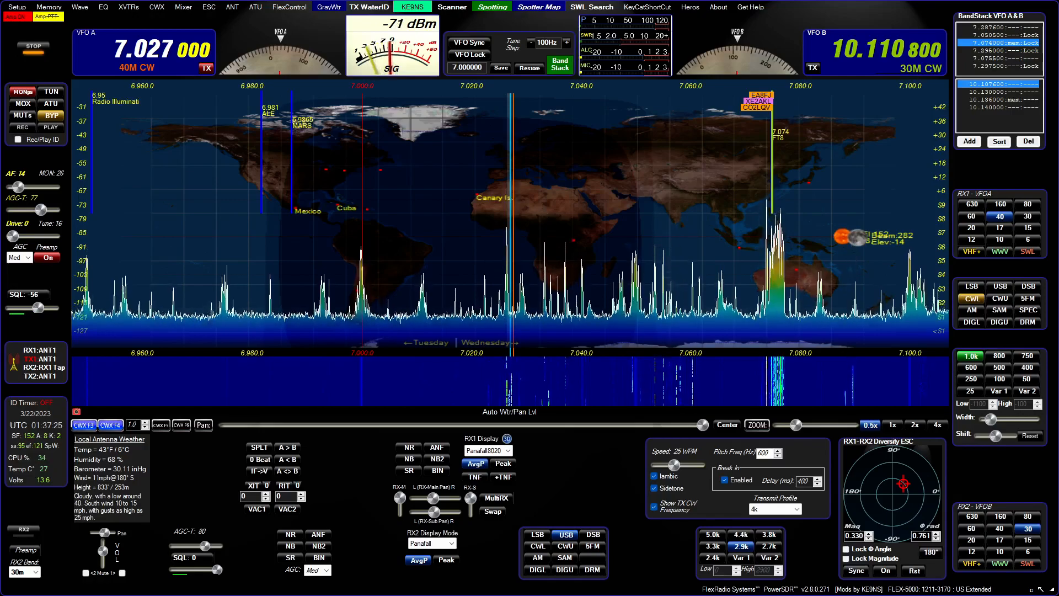
mouse_move(644, 135)
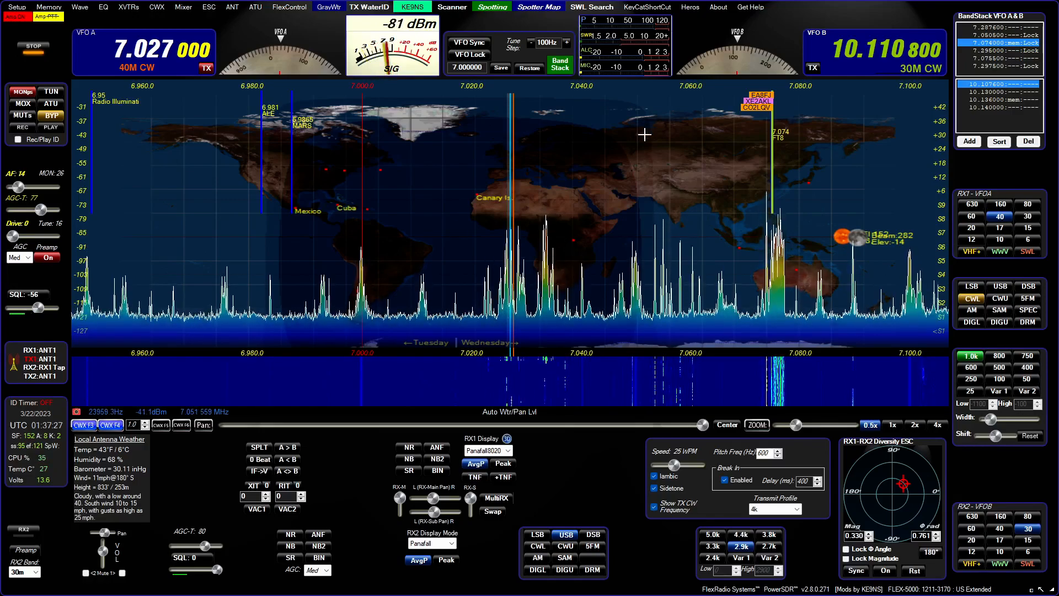
mouse_move(674, 174)
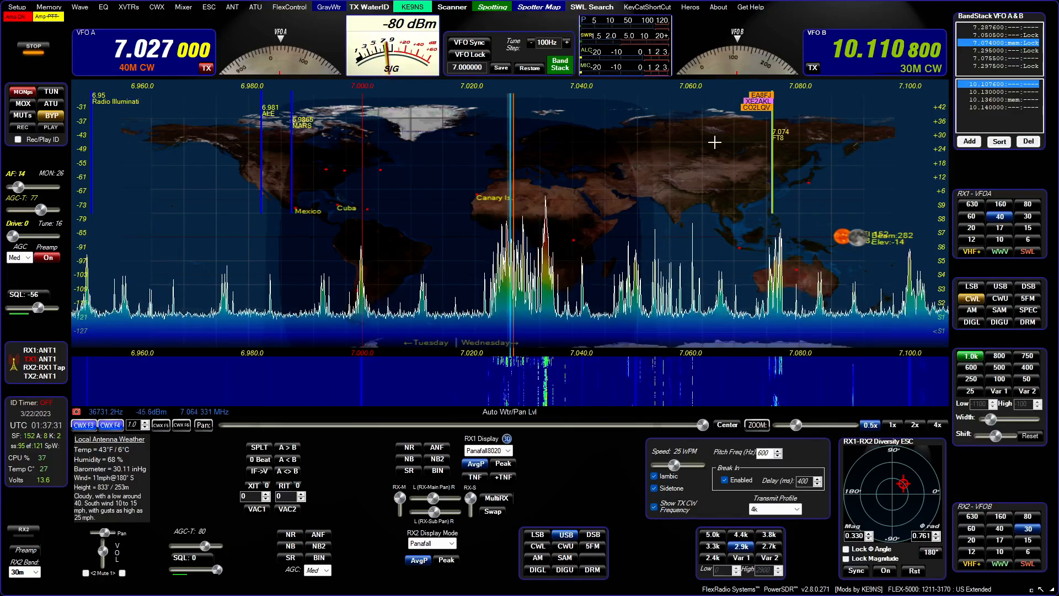
mouse_move(749, 116)
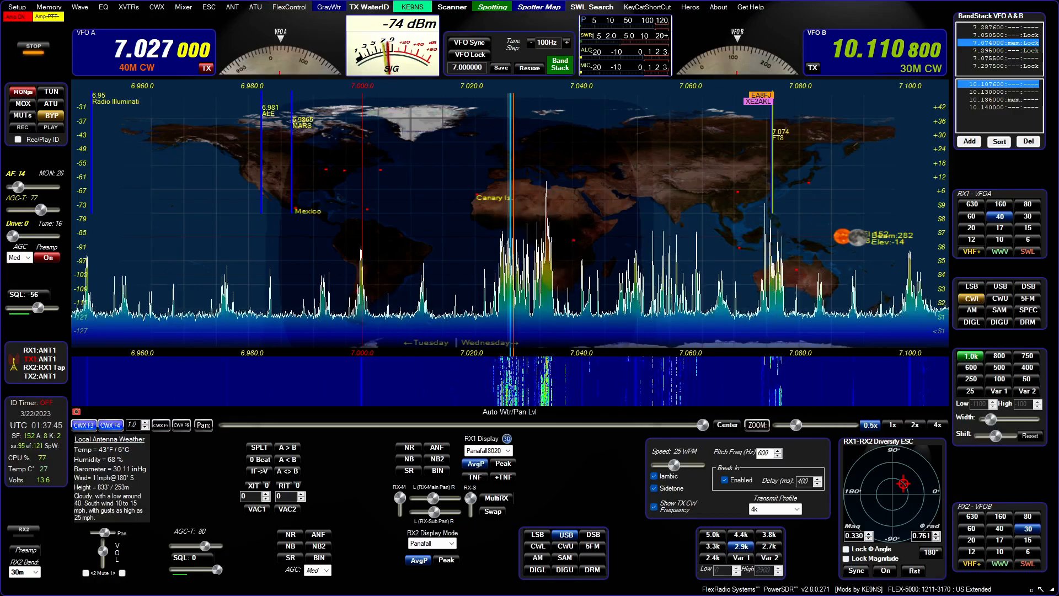
Tune VFO A to the 40 m FT8 spot at 7.074 MHz.
click(757, 100)
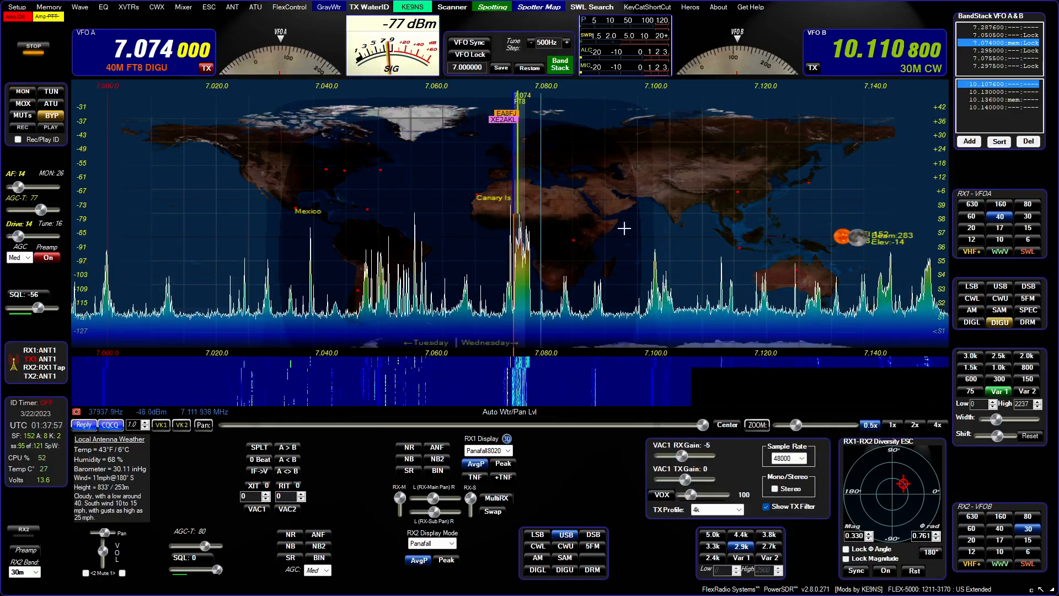
mouse_move(491, 7)
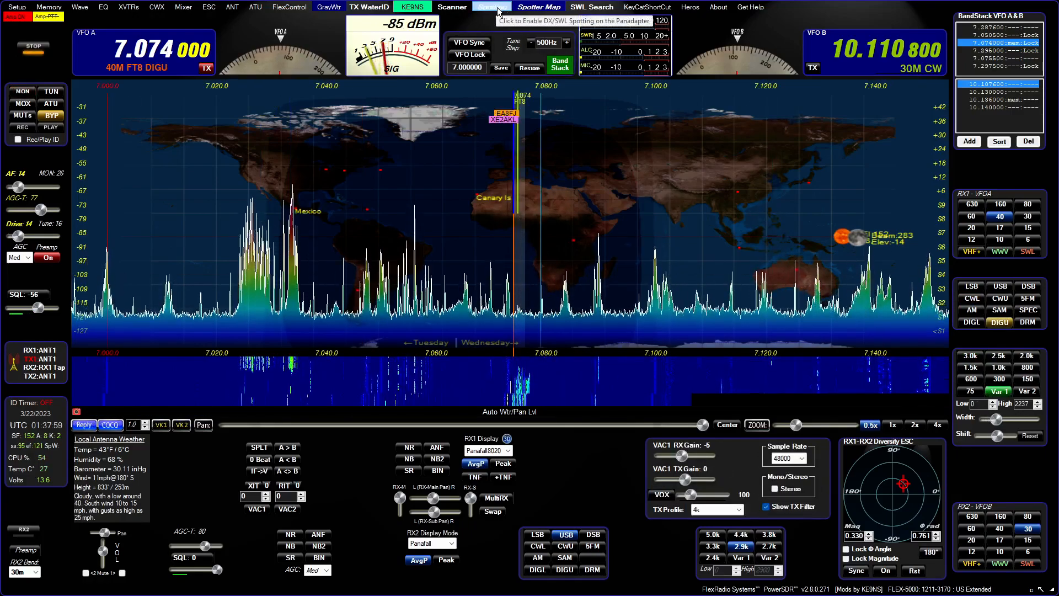
click(491, 7)
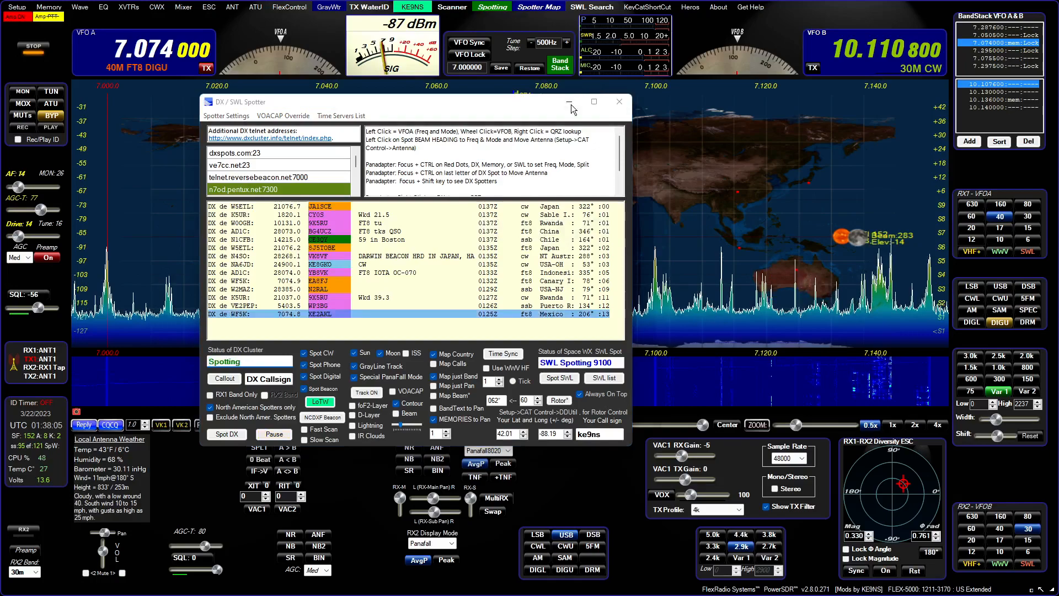
click(618, 102)
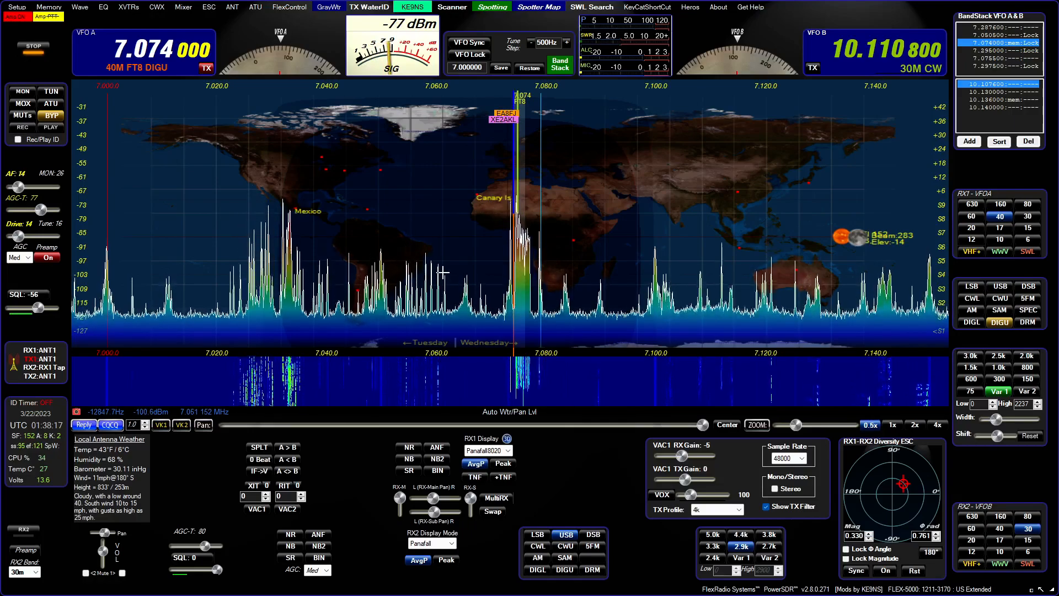
mouse_move(576, 201)
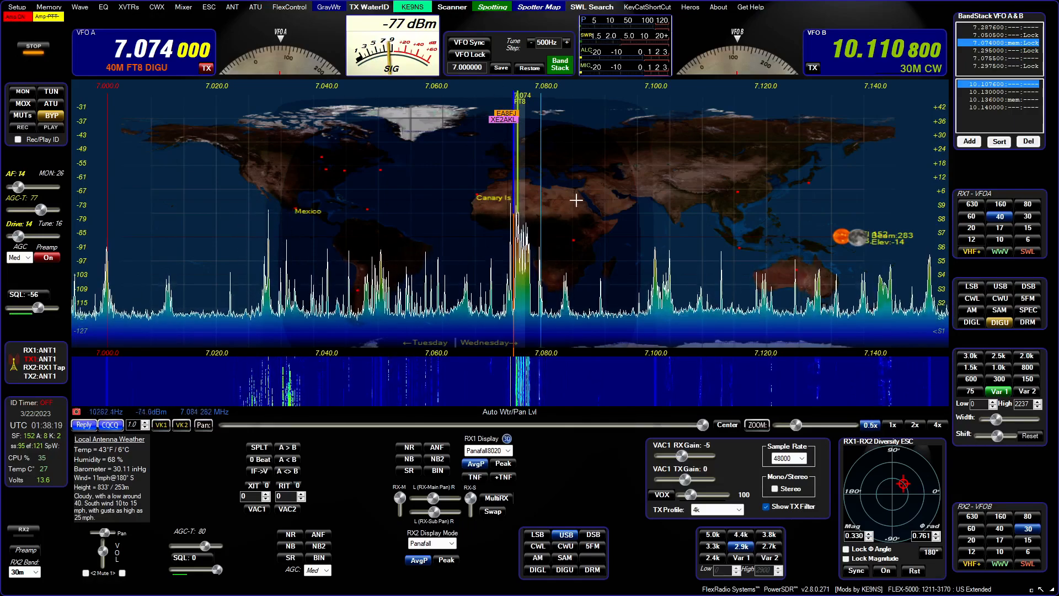
mouse_move(597, 162)
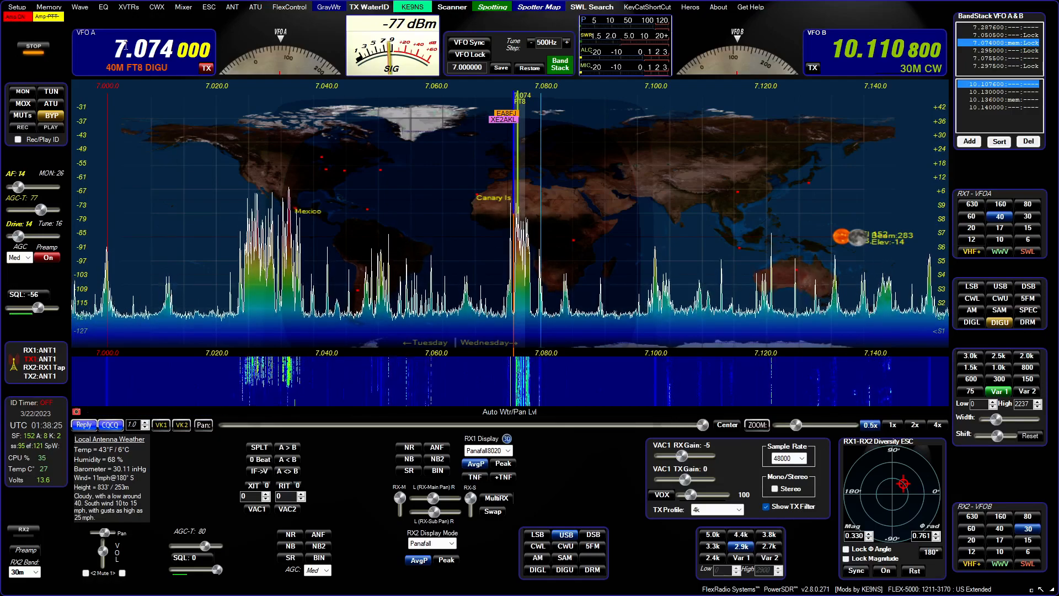
Show the CW Memories window, switch receiver 1 to CWL at 7.073 400 MHz, then close the window.
click(156, 6)
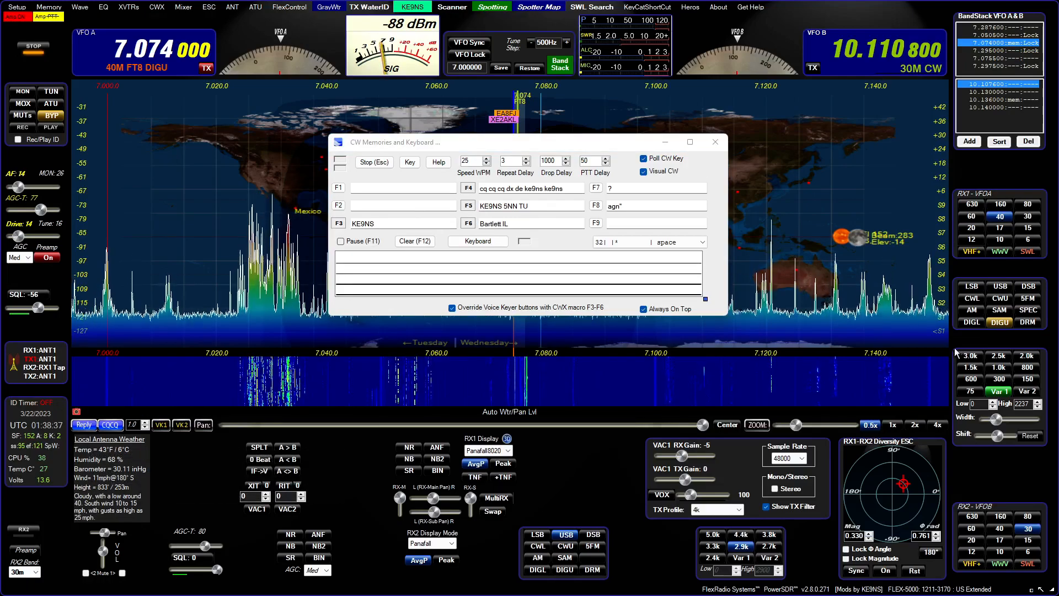
mouse_move(1000, 321)
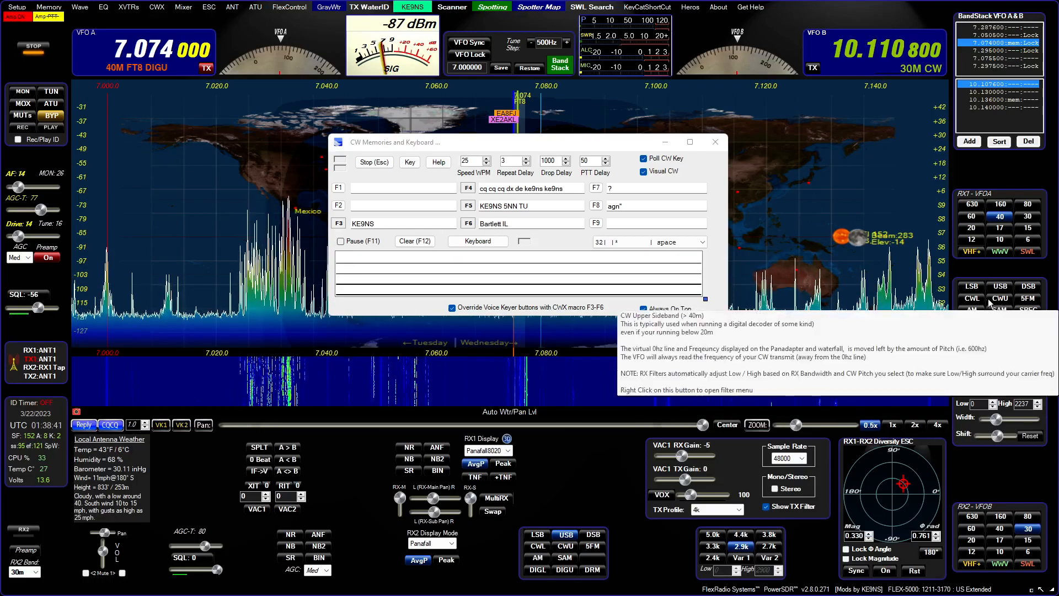
click(971, 298)
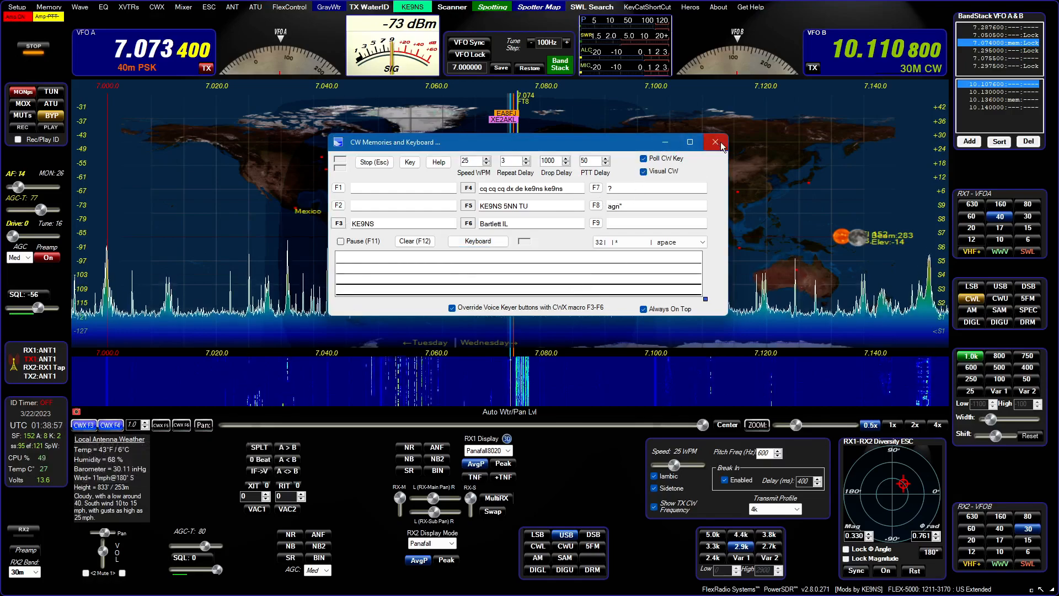
click(716, 142)
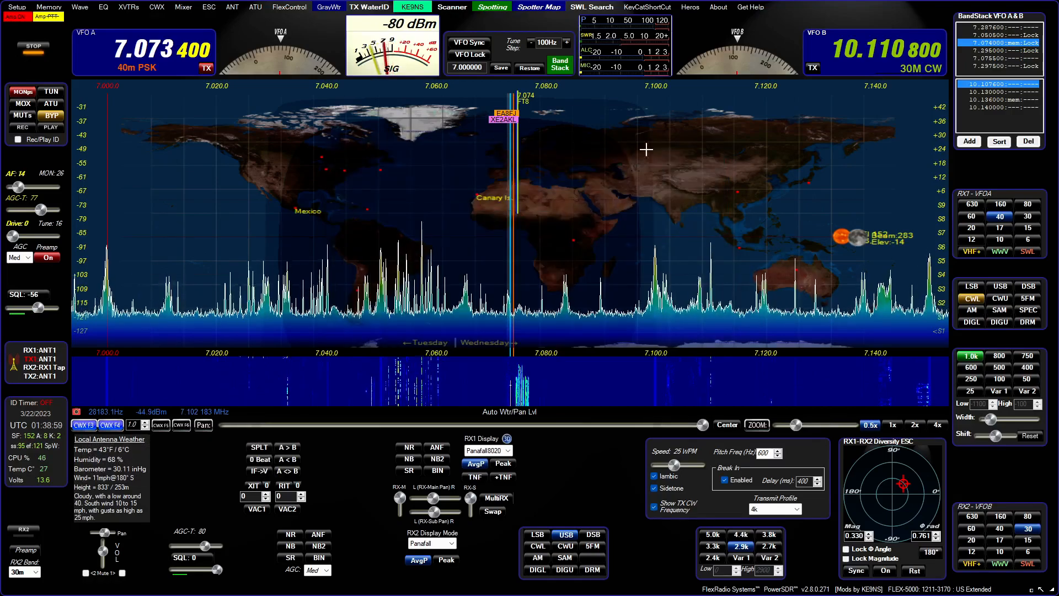
click(83, 424)
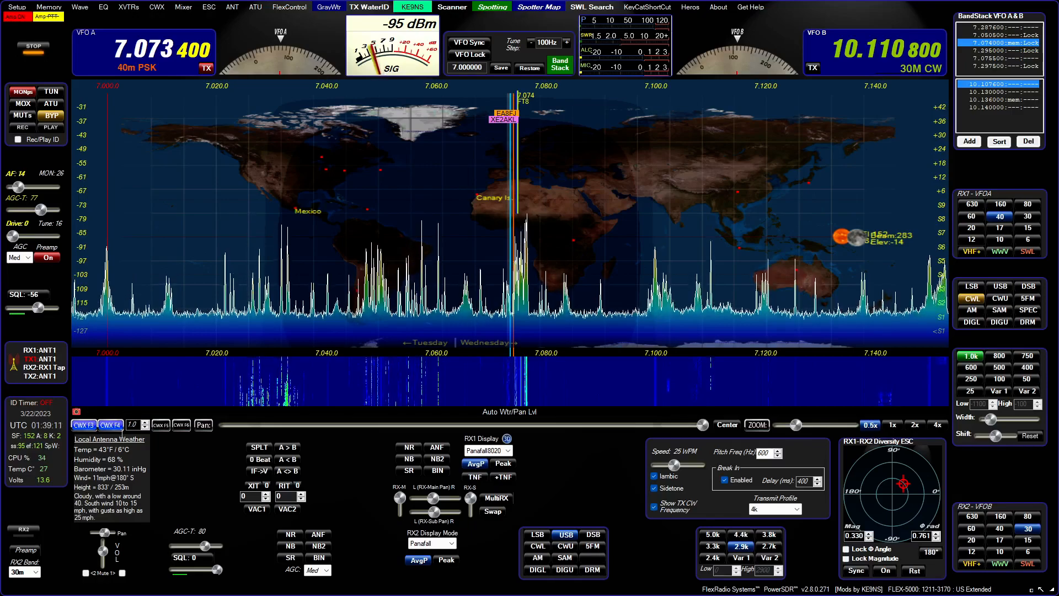
mouse_move(111, 424)
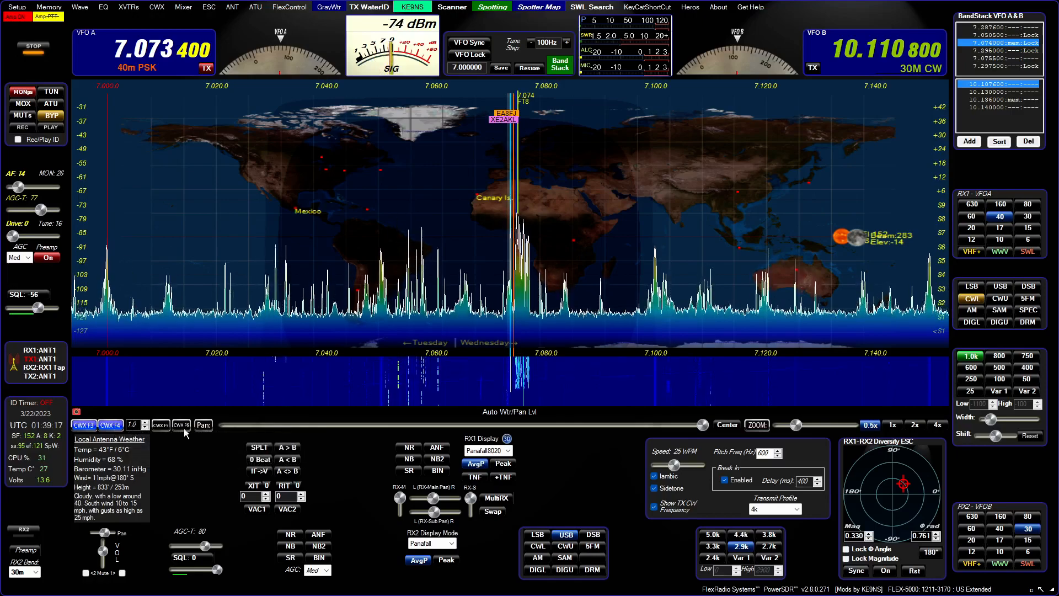
mouse_move(182, 425)
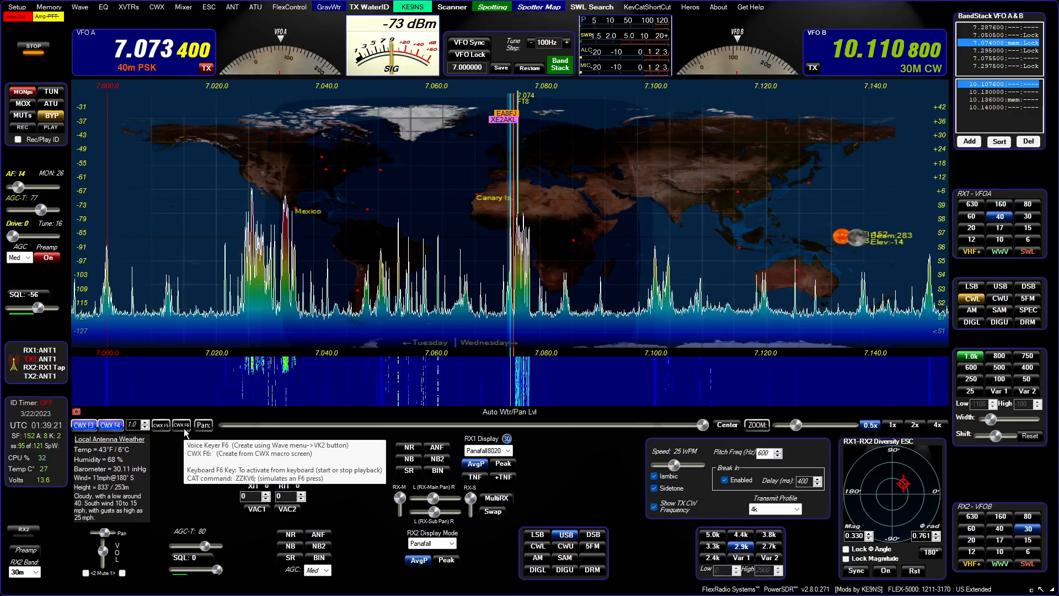
mouse_move(204, 425)
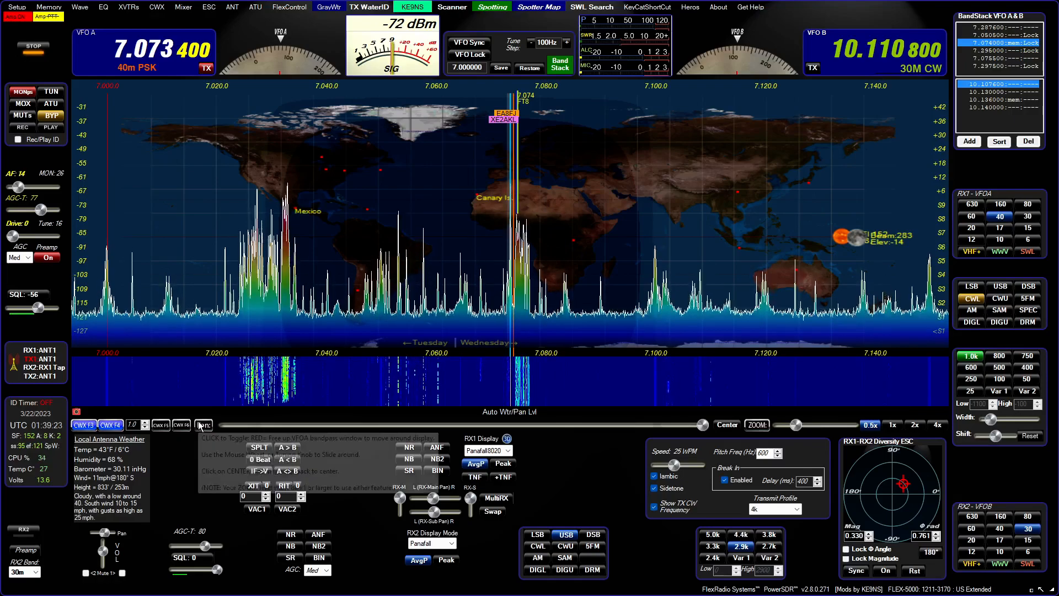
mouse_move(406, 59)
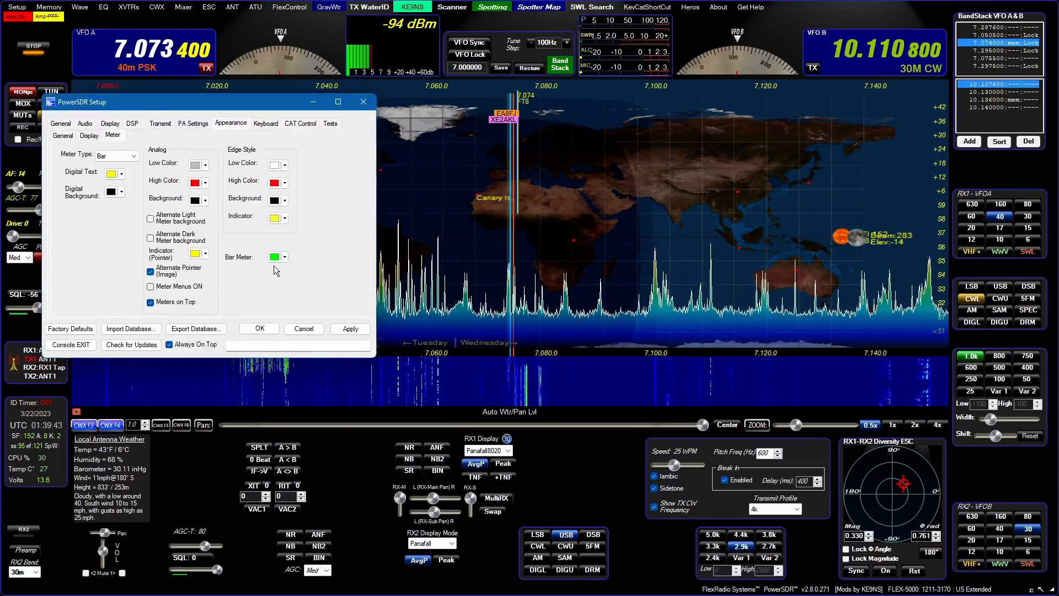
Choose a new colour for the Bar Meter in Setup's meter appearance settings.
click(283, 256)
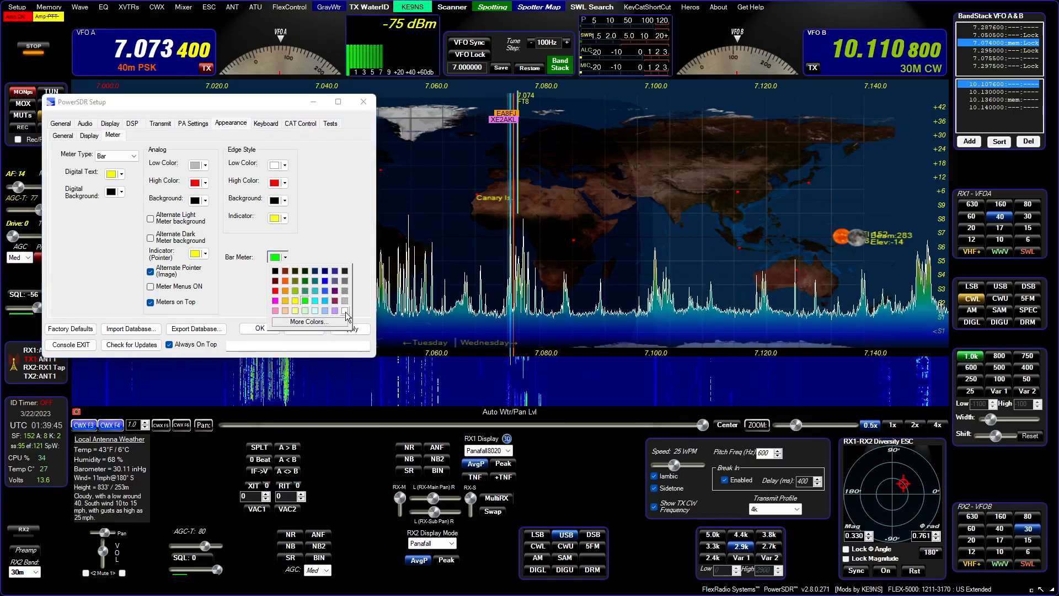
click(346, 310)
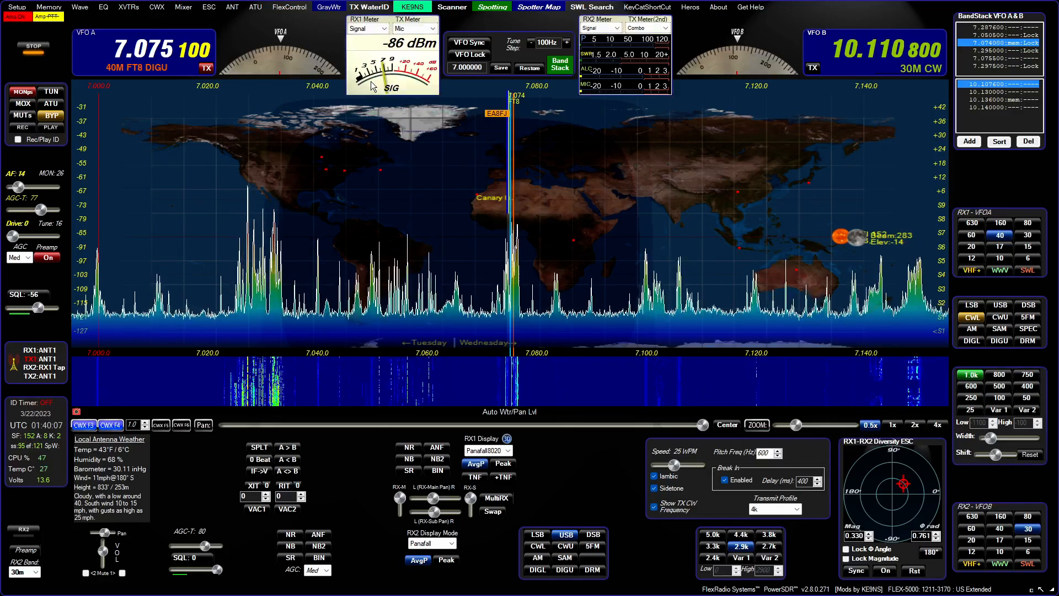
click(365, 28)
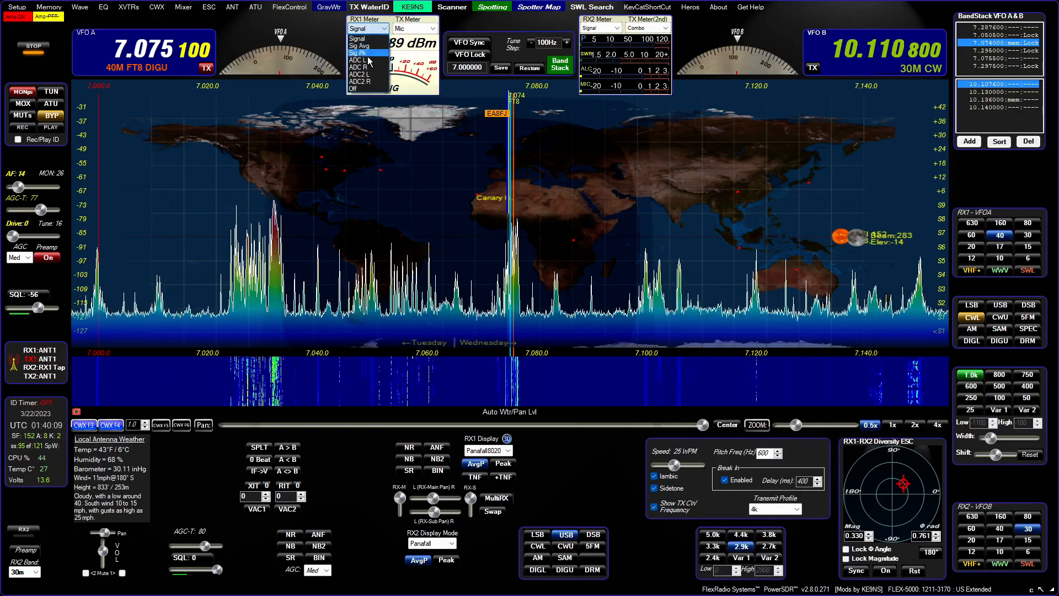
click(357, 53)
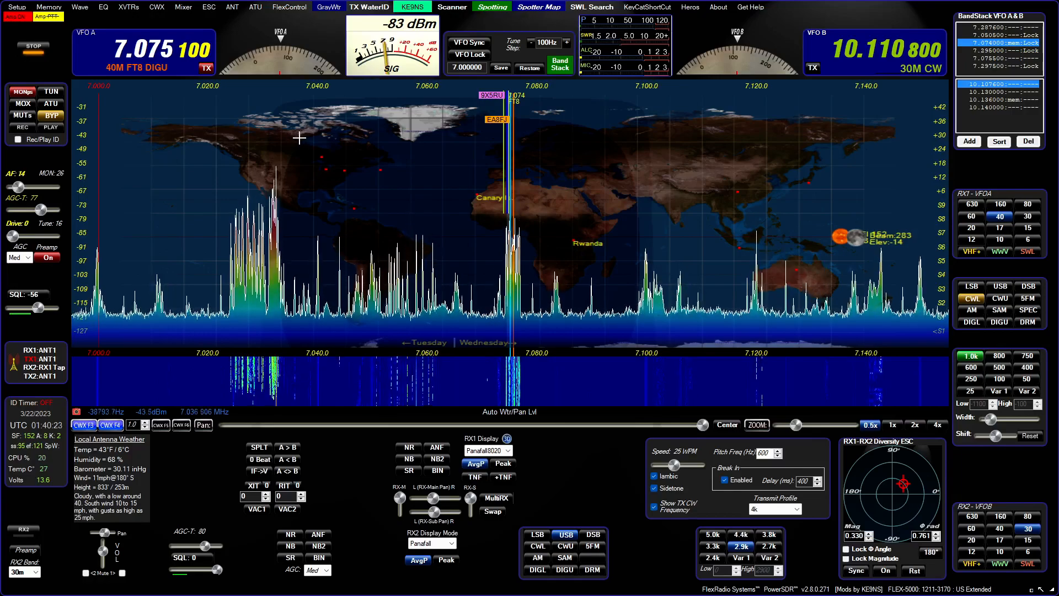
mouse_move(492, 7)
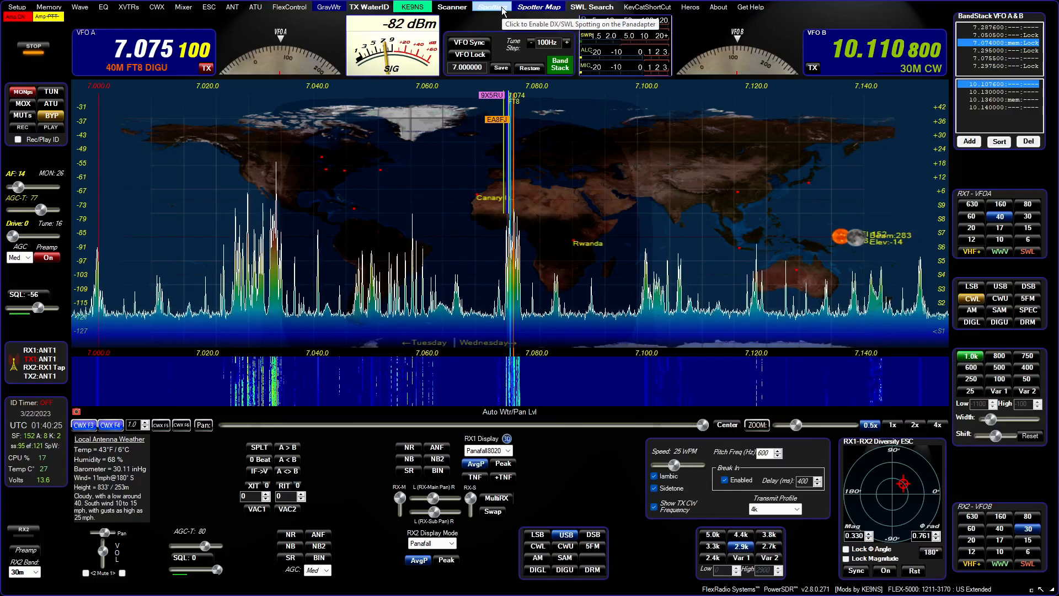
Open the DX spotter and set 'Watch for DX Spot' to cy0s in Spotter Settings.
click(491, 6)
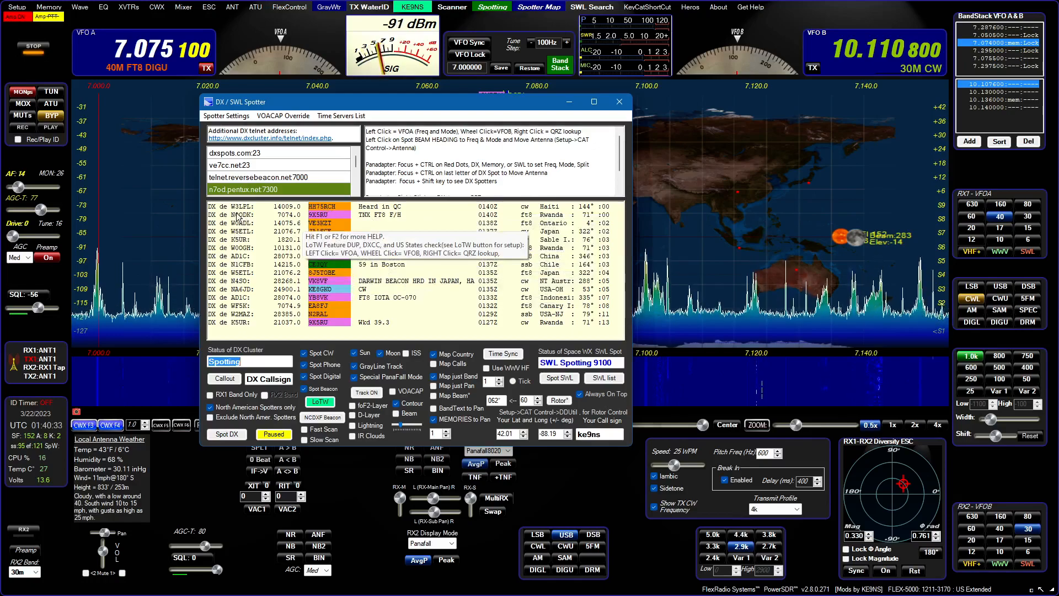
mouse_move(321, 243)
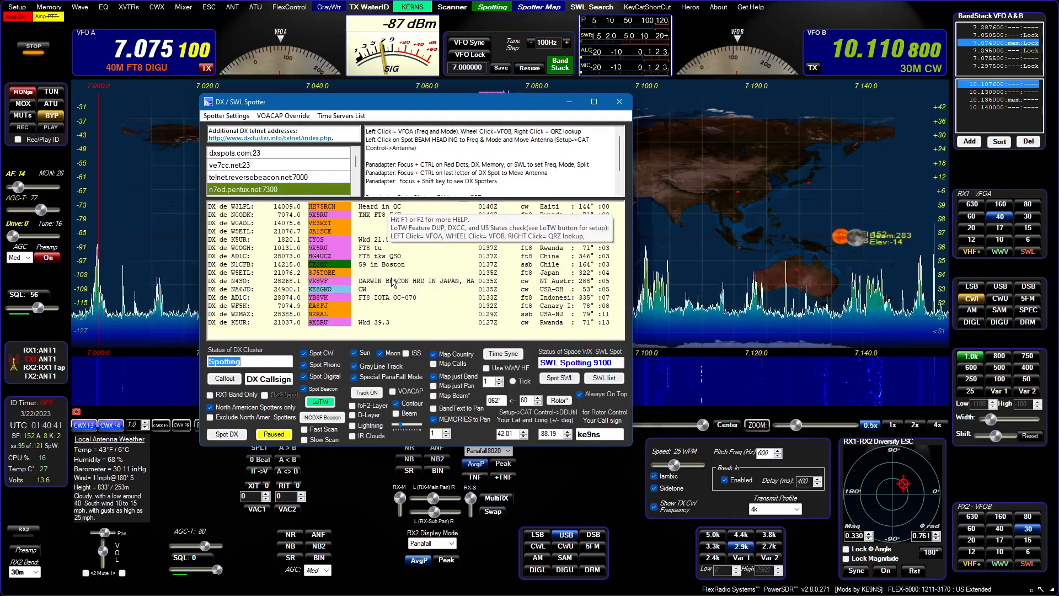
click(226, 115)
text(c)
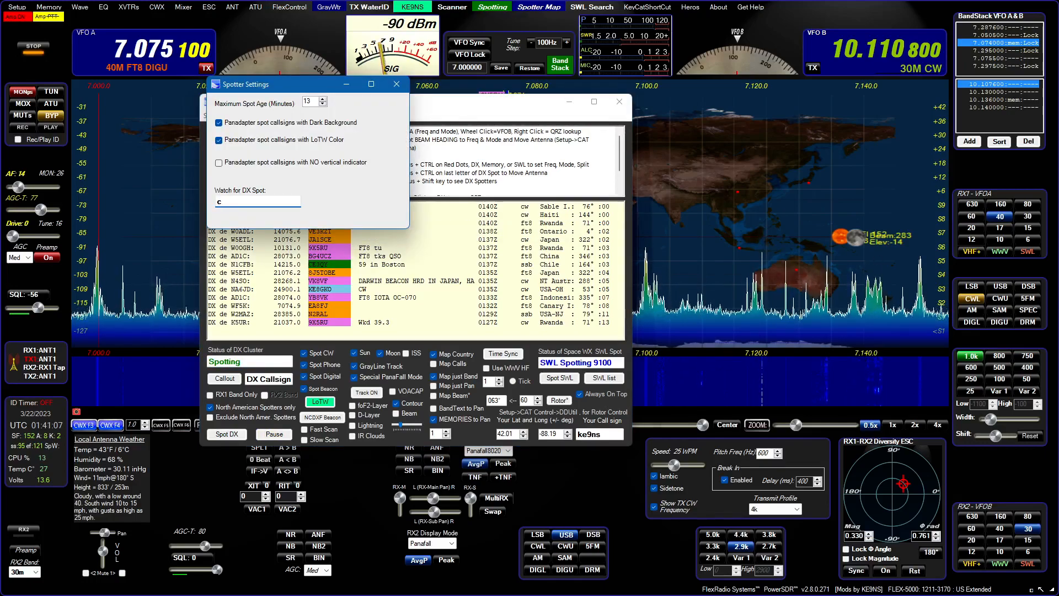
text(y0s)
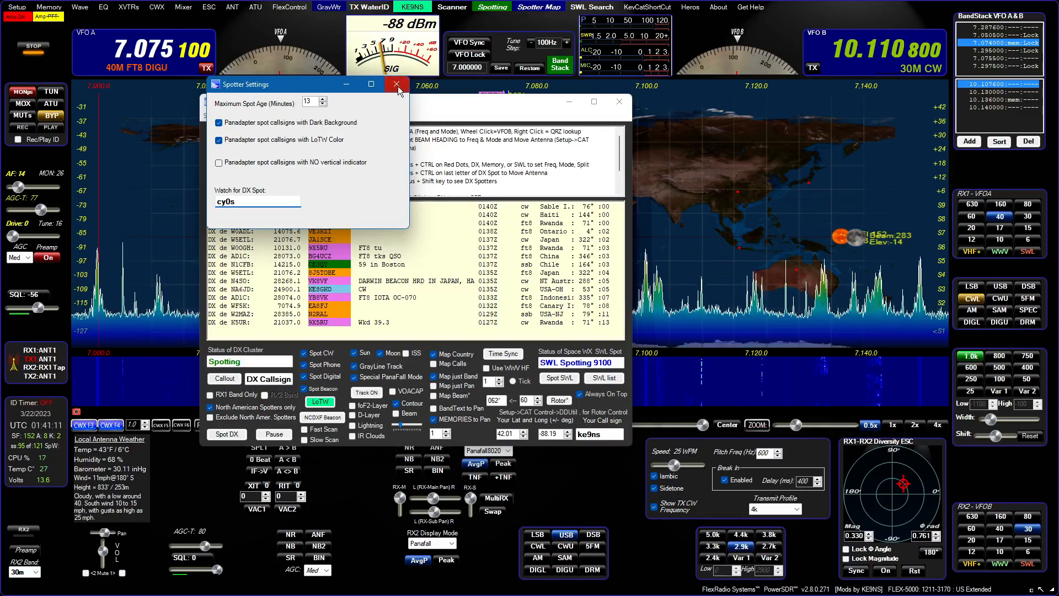
click(396, 84)
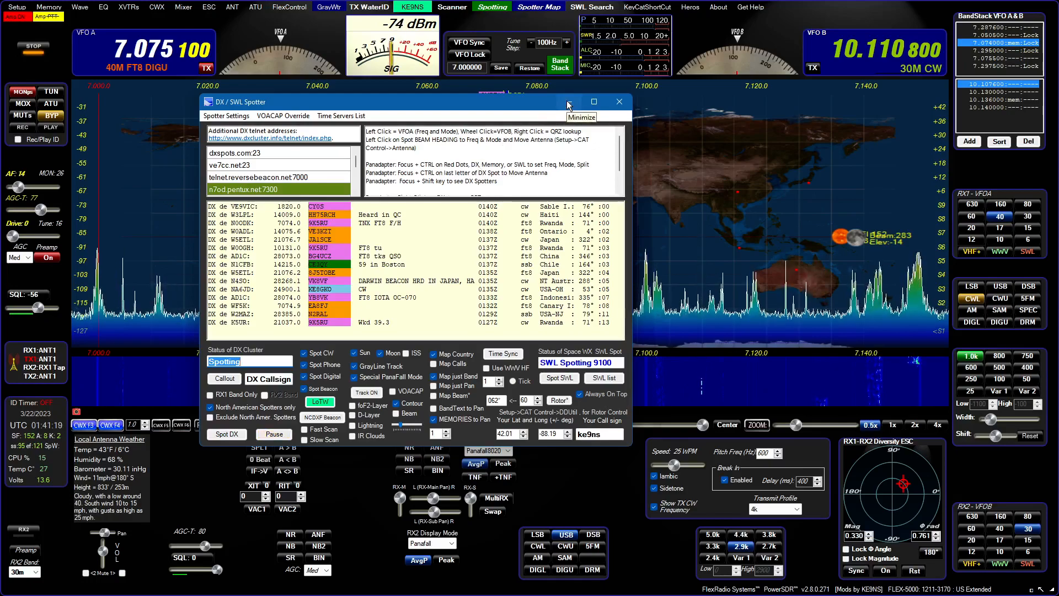
Minimize the DX / SWL Spotter window.
click(618, 101)
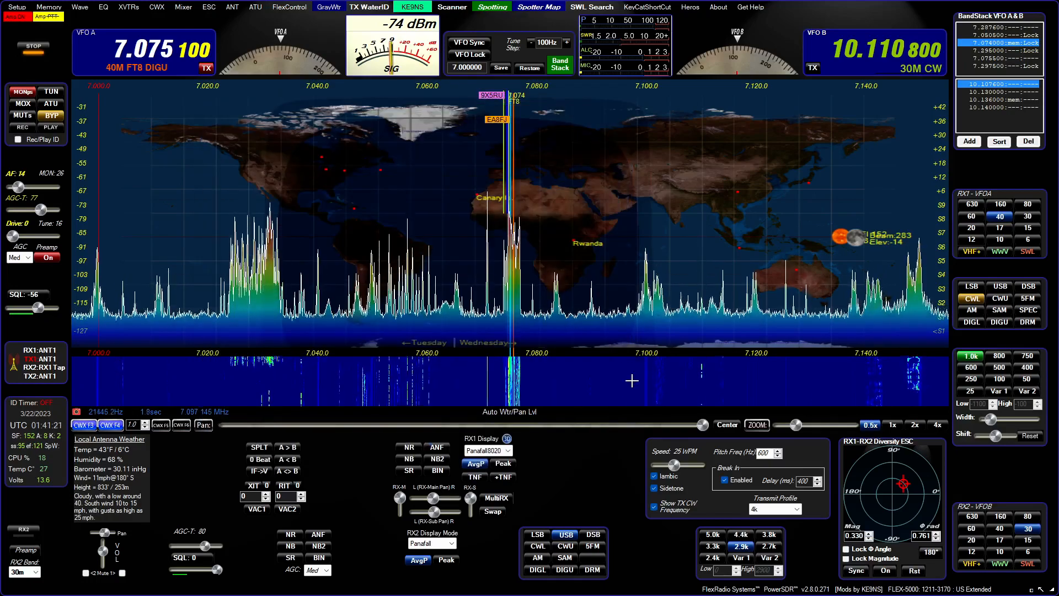
mouse_move(756, 425)
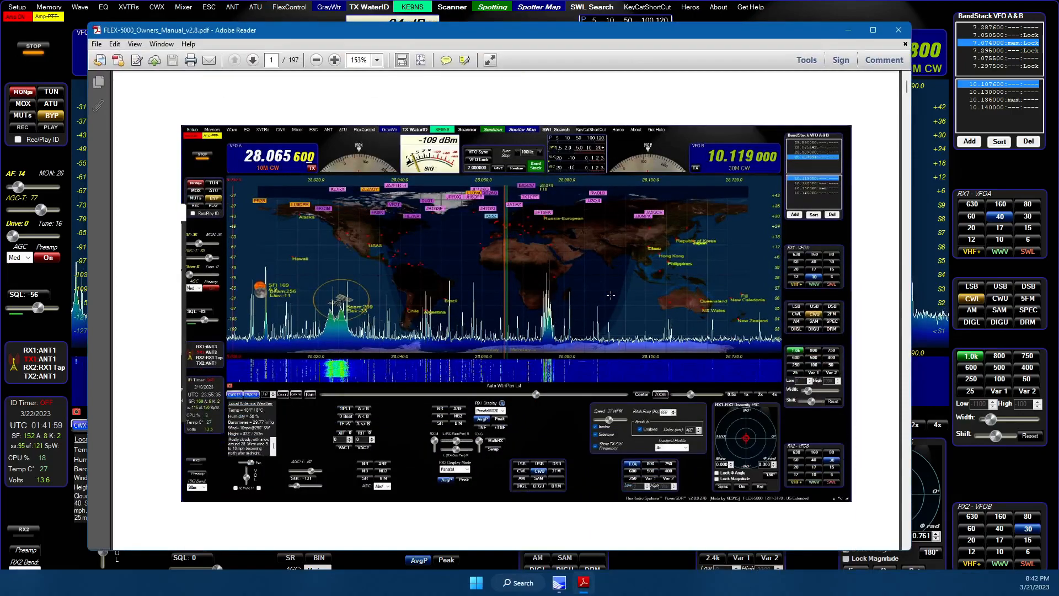
Scroll through the FLEX-5000 manual's first page, then close Adobe Reader.
scroll(down, 3)
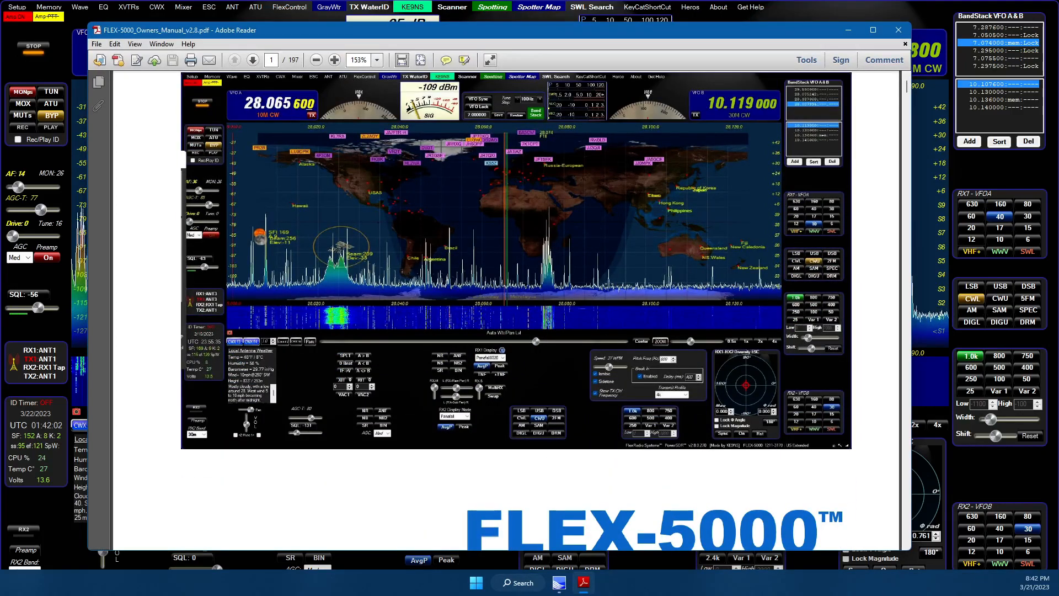
scroll(down, 3)
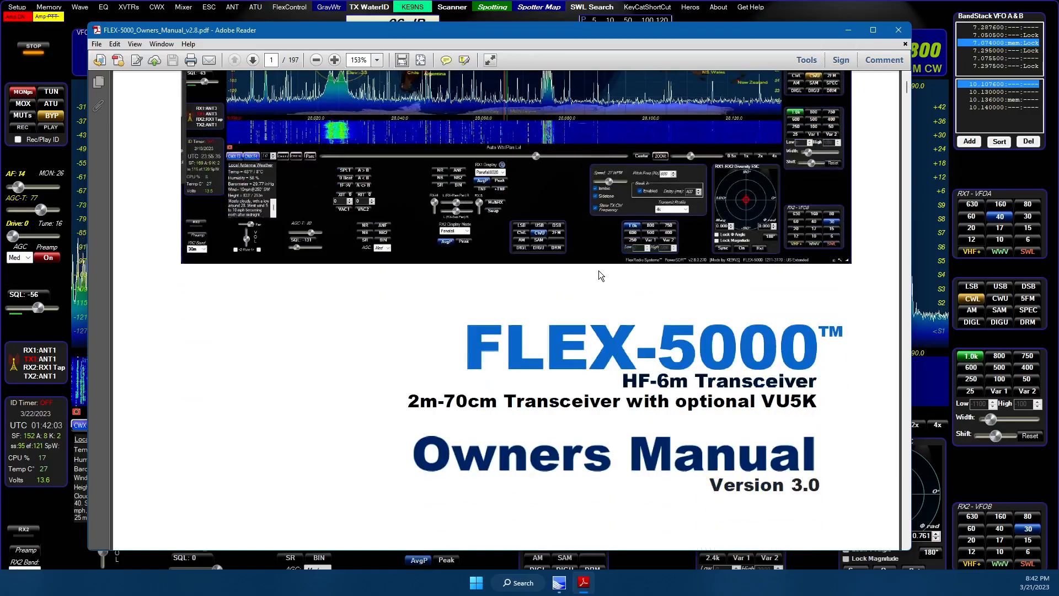
scroll(down, 3)
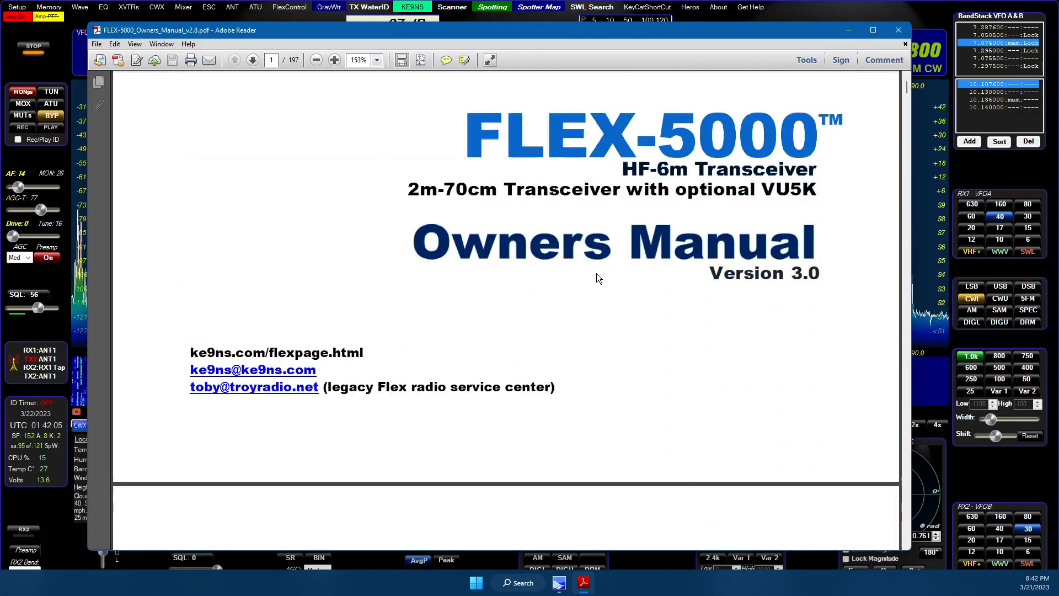
scroll(up, 3)
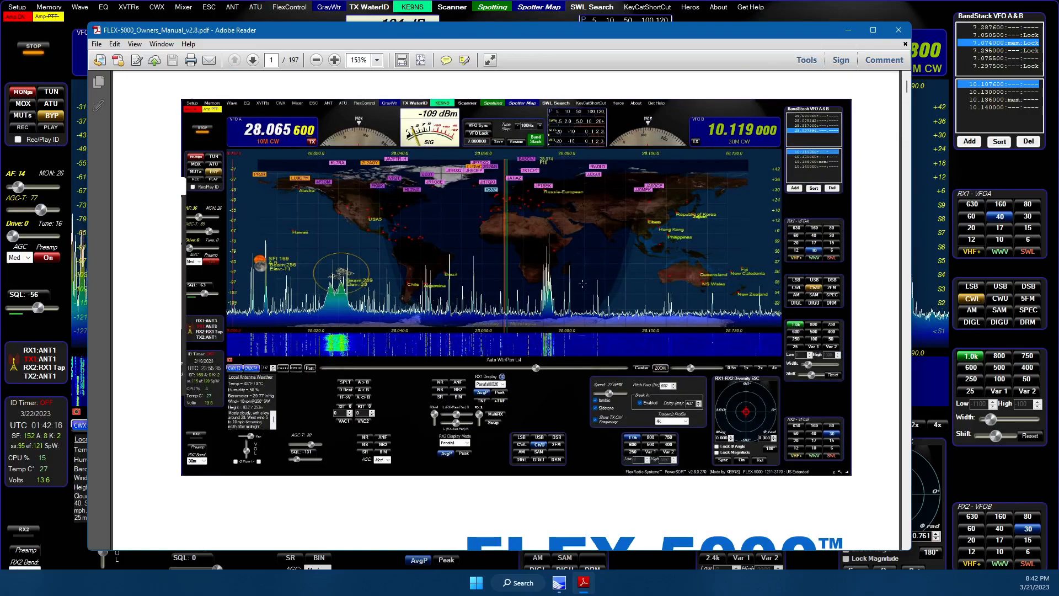
scroll(up, 3)
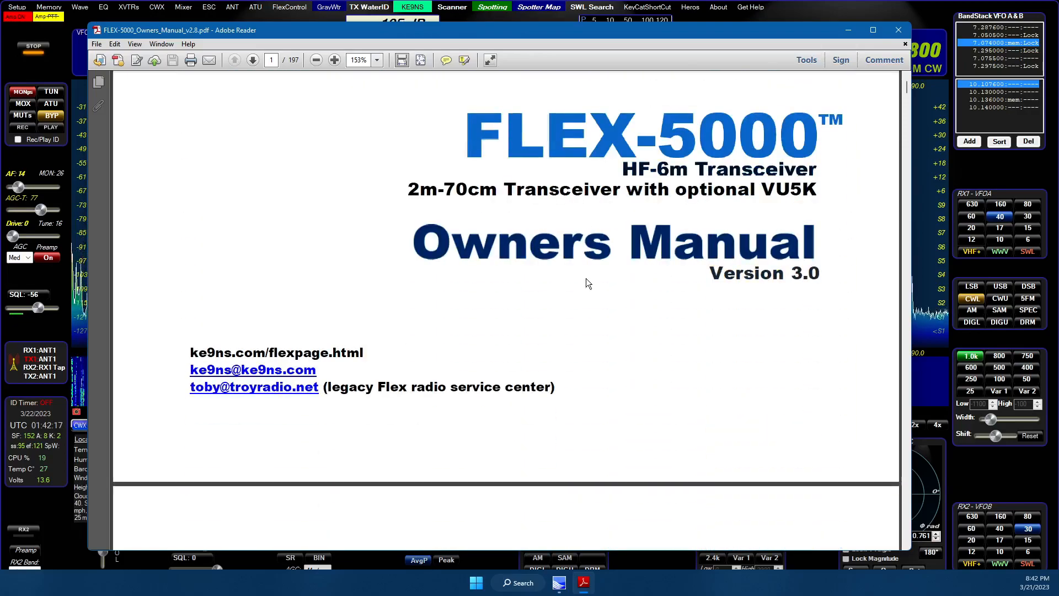
scroll(down, 3)
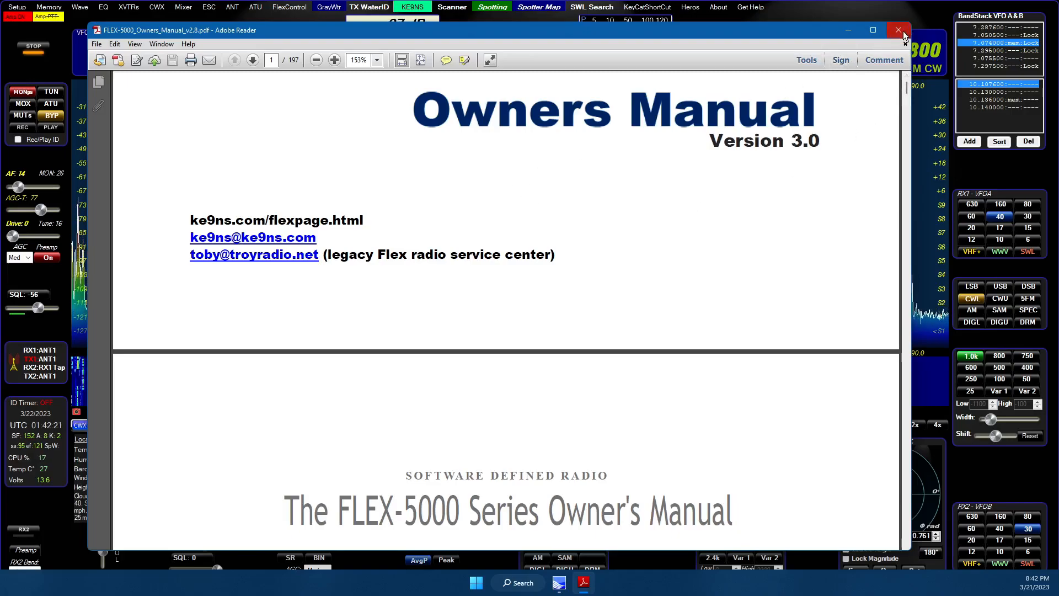
mouse_move(898, 30)
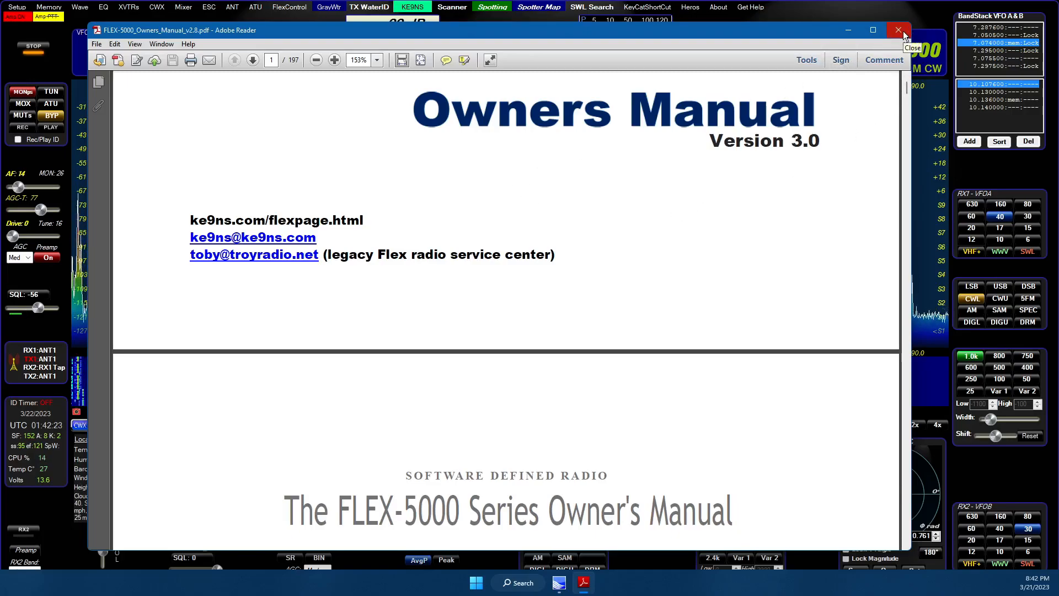
click(897, 30)
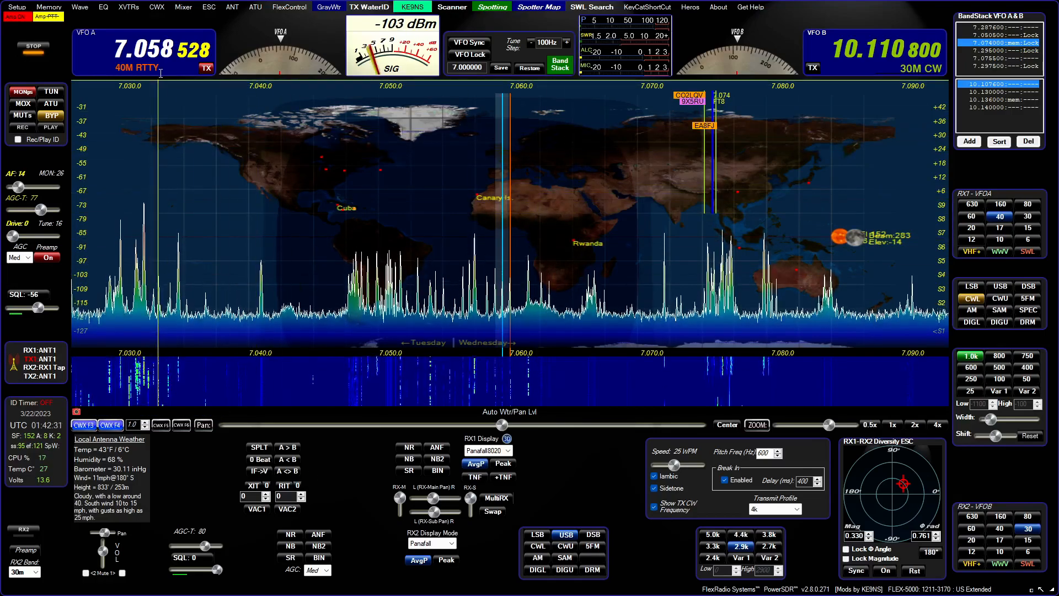
mouse_move(259, 447)
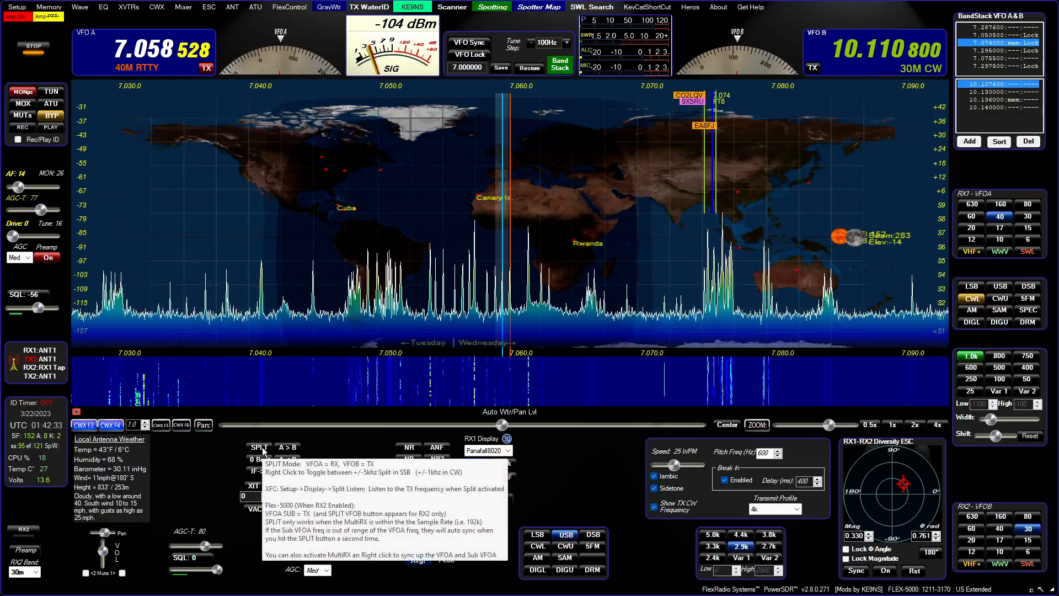
Turn on split with VFO B at 7.059528 beside VFO A at 7.058528.
click(259, 447)
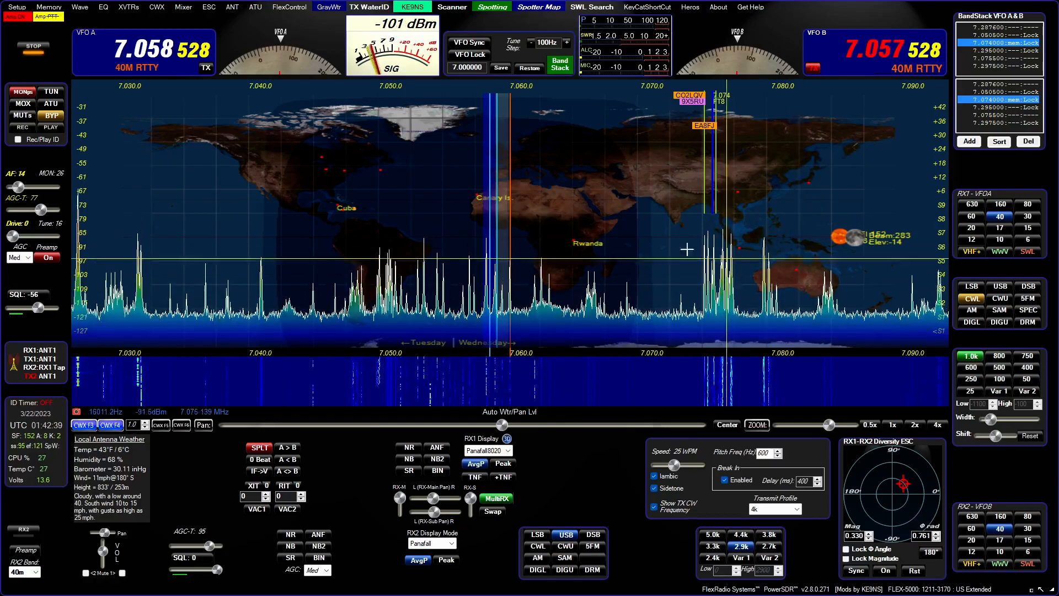
click(259, 447)
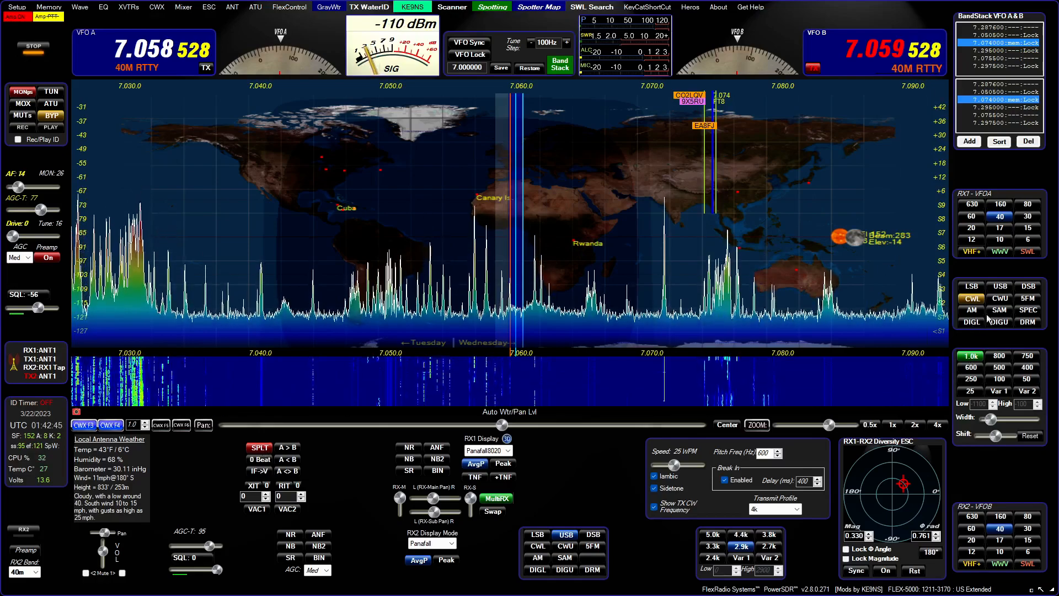
mouse_move(260, 460)
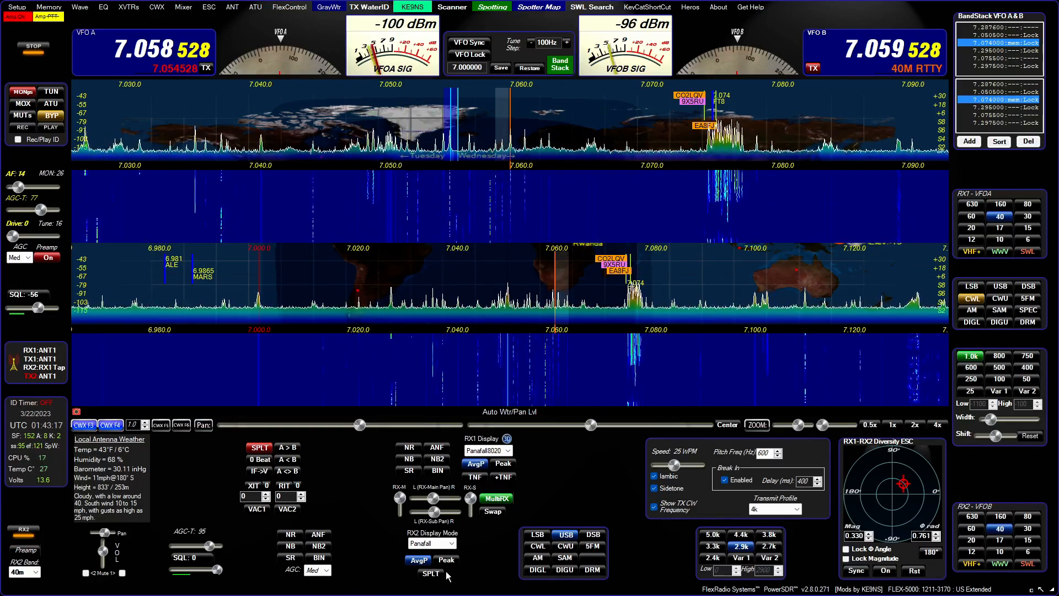
mouse_move(430, 572)
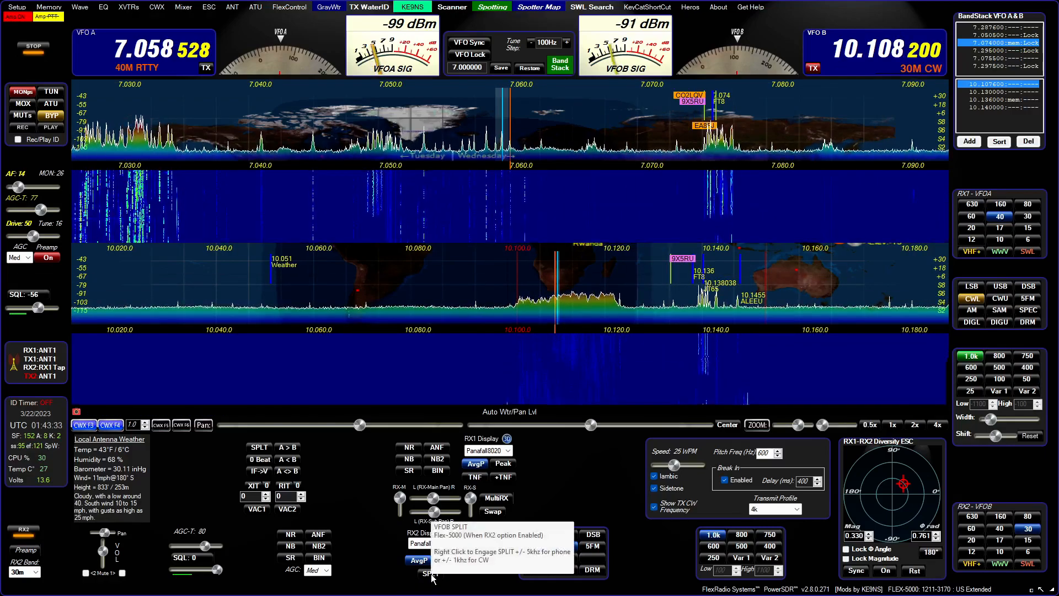
Enable split for RX2 on 30 m CW at 10.108200.
click(430, 574)
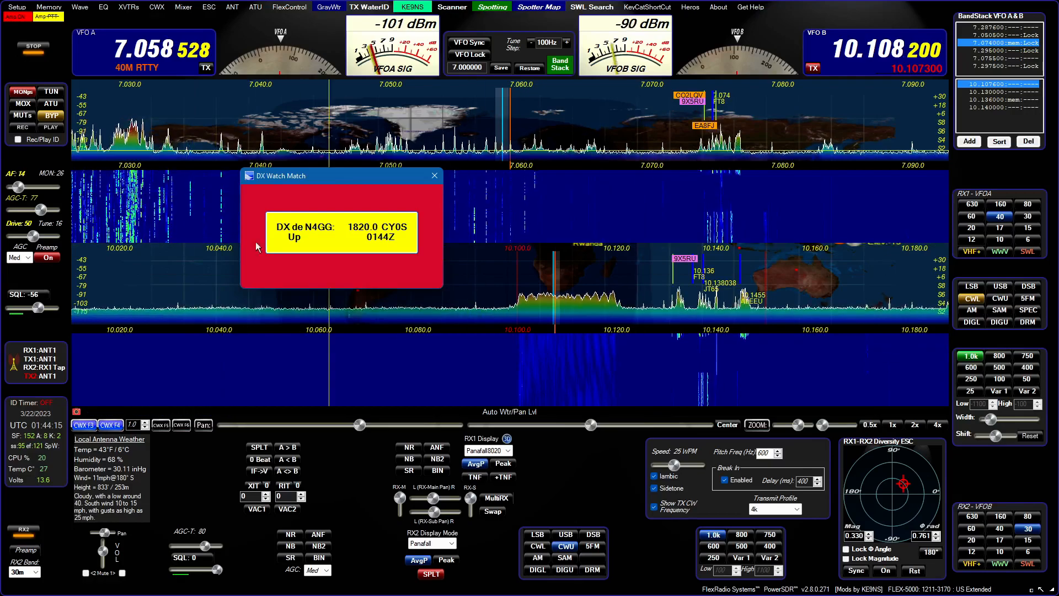
Move the CY0S alert aside and open the FLEX-5000 antenna settings.
click(434, 175)
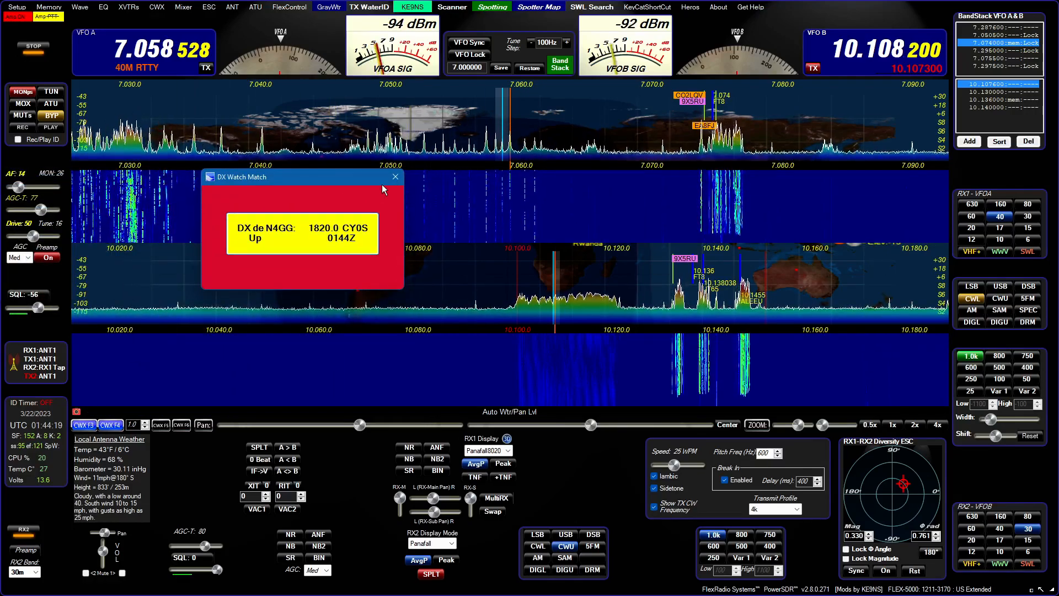
click(394, 176)
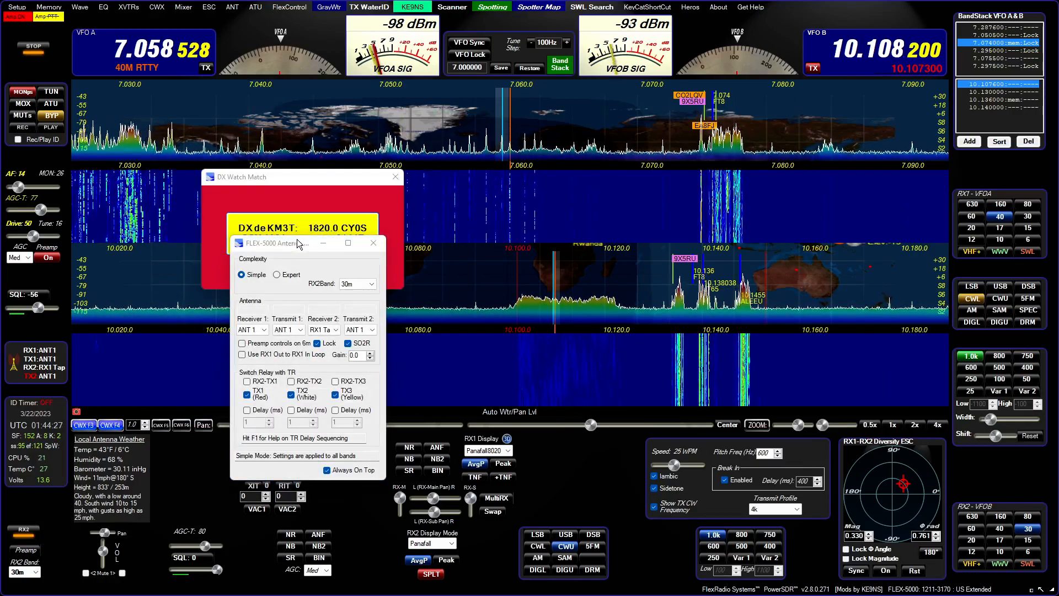
Dismiss the CY0S alert, assign antenna 3 to transmitter 2, and re-enable VFO A split.
click(395, 177)
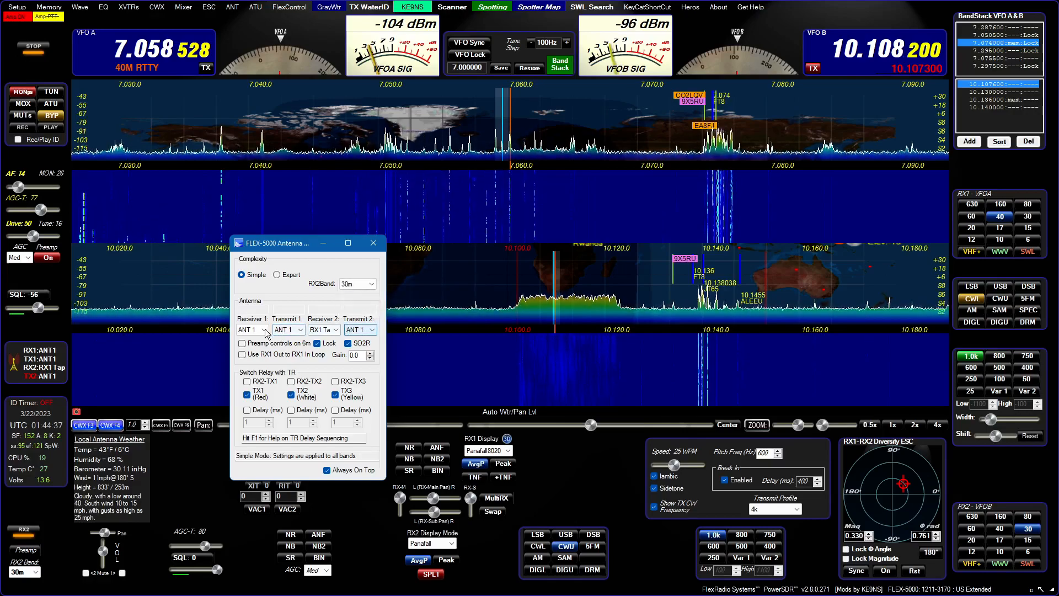
mouse_move(361, 329)
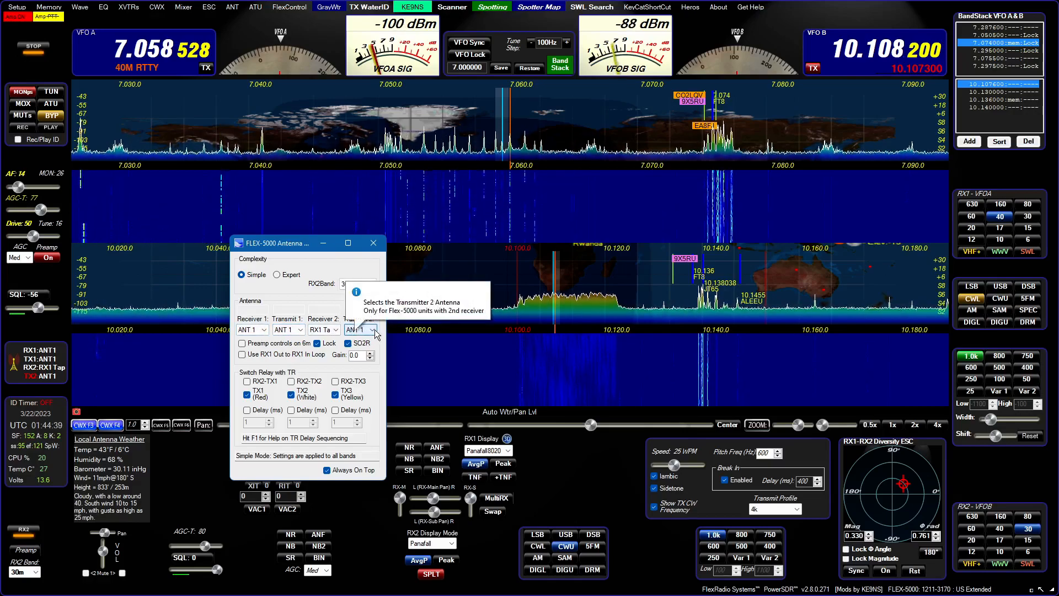
click(358, 330)
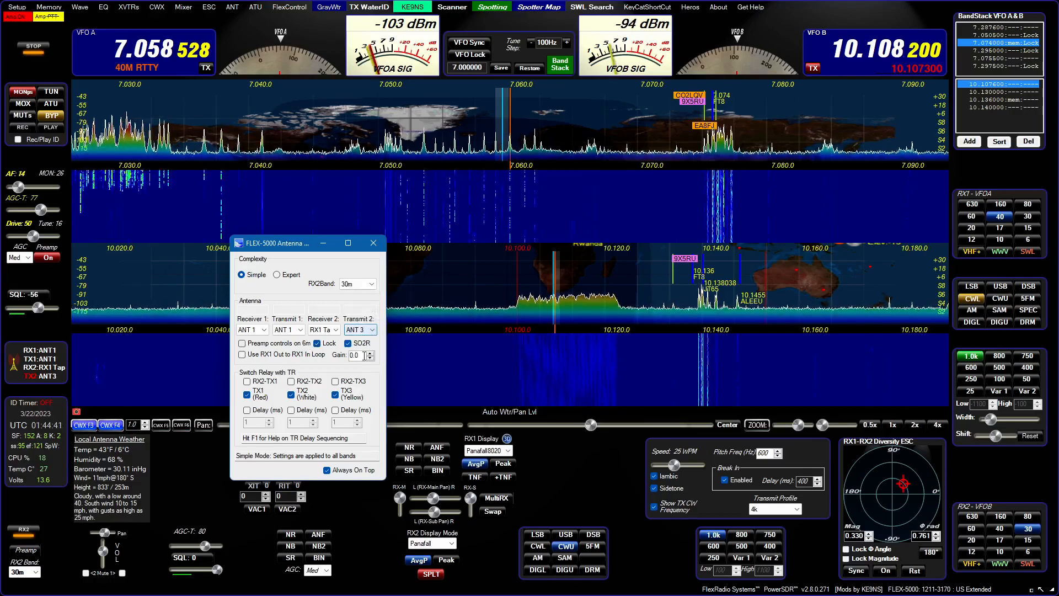
click(373, 243)
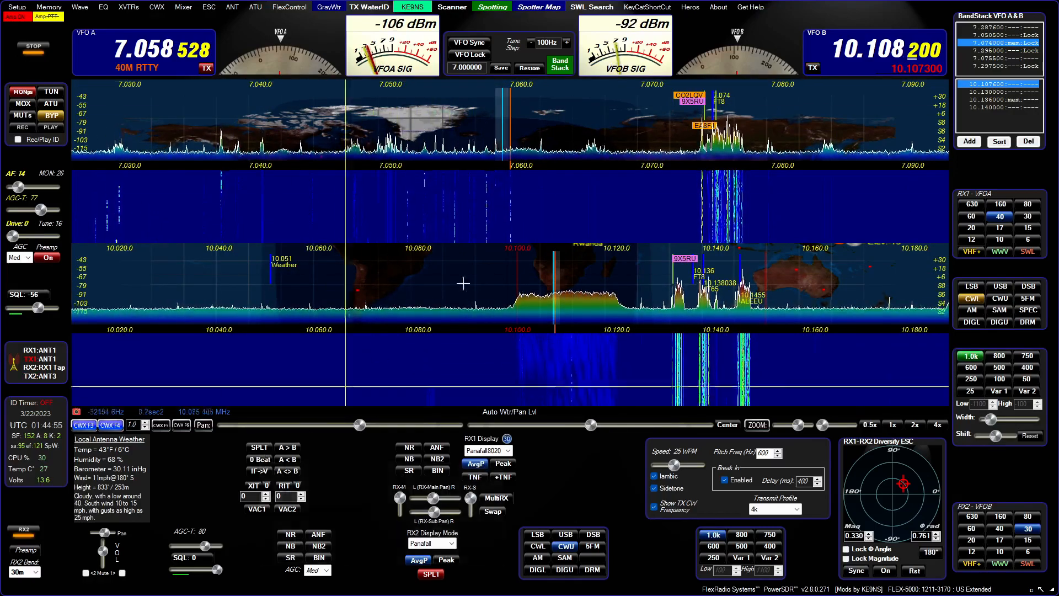
click(259, 447)
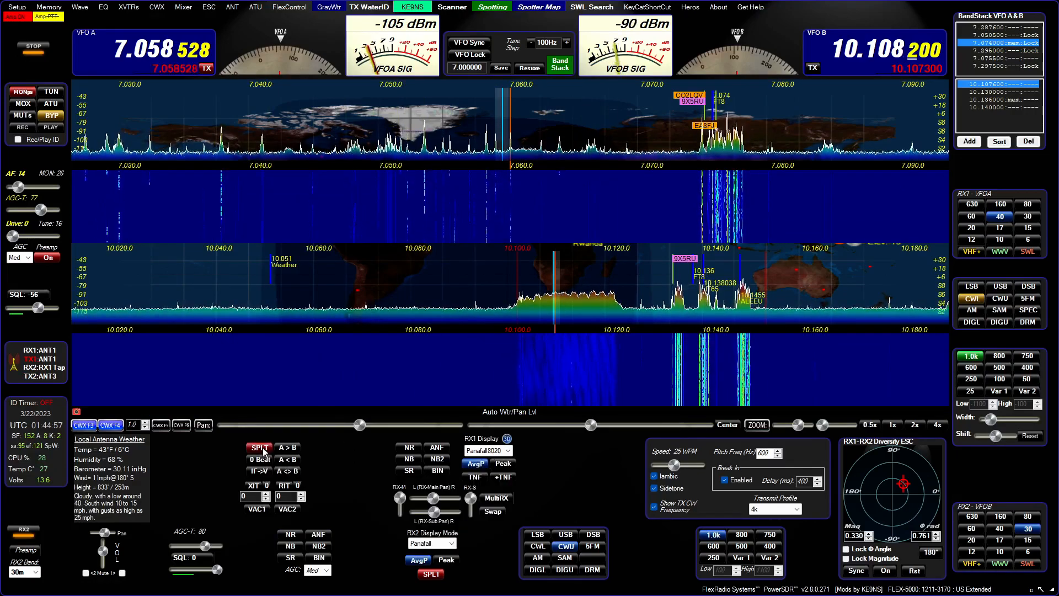